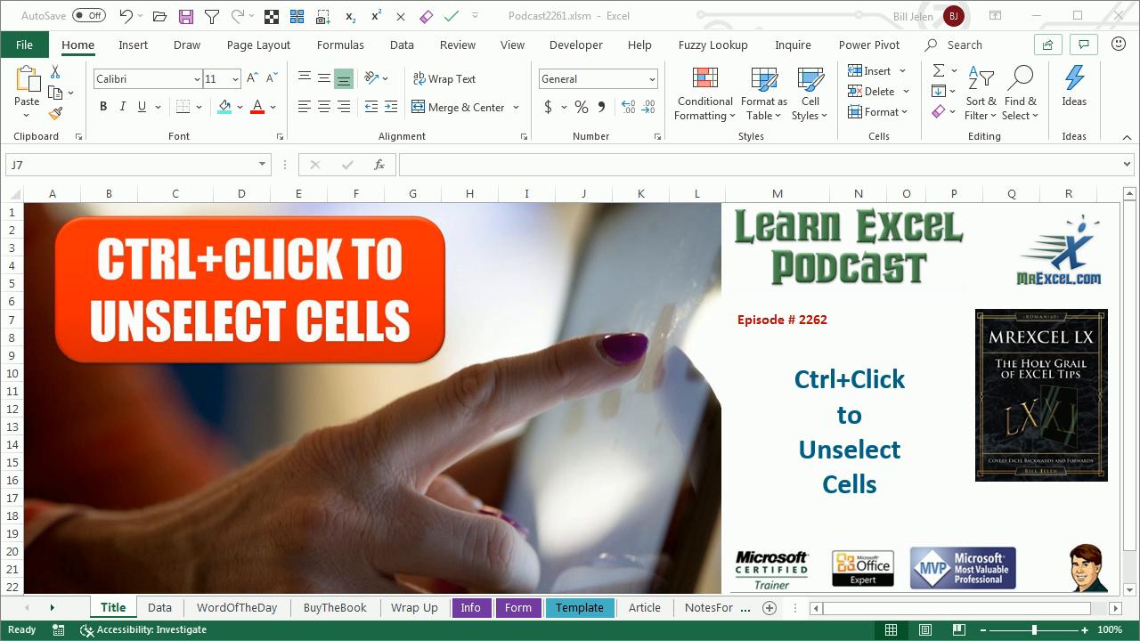
mouse_move(161, 607)
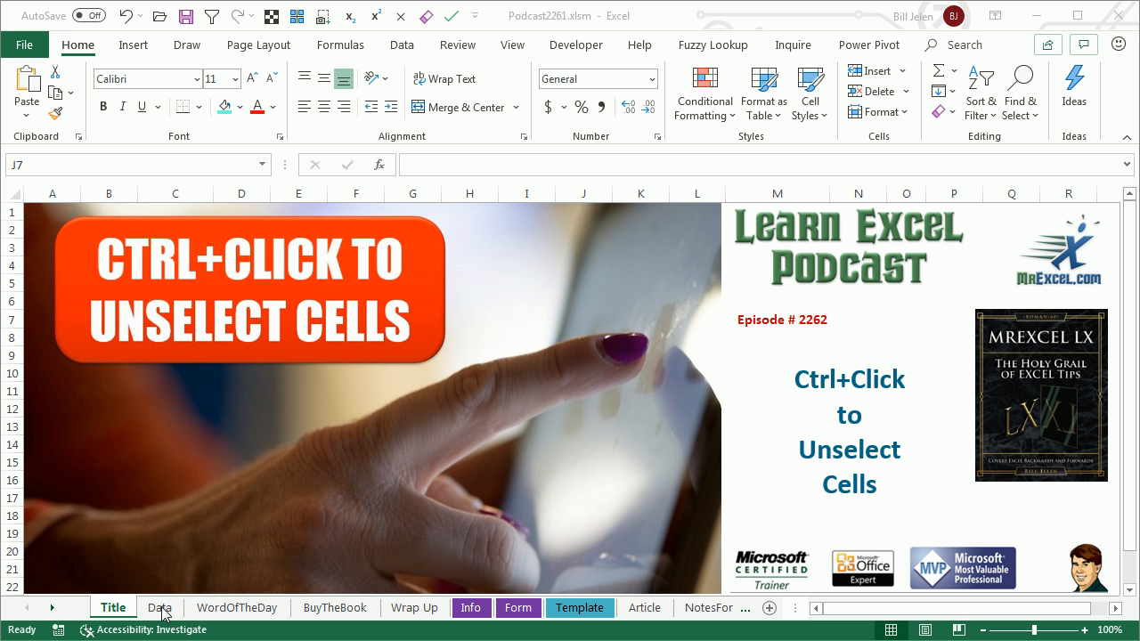
Show the Data sheet with the sales table and the unselect-cells feedback screenshot.
click(159, 607)
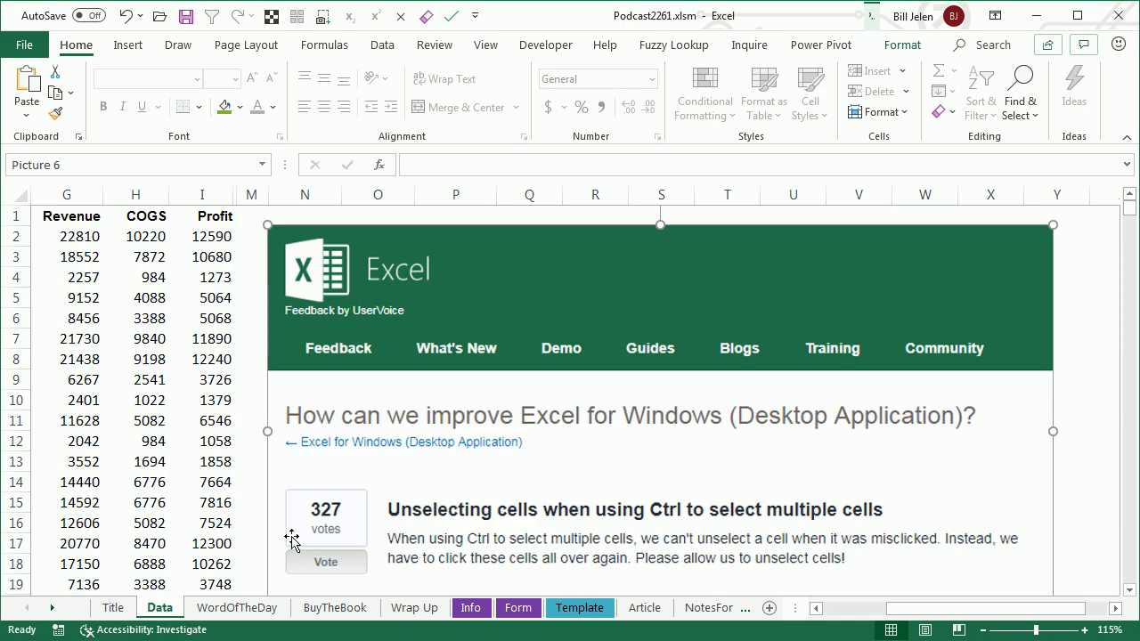
mouse_move(471, 314)
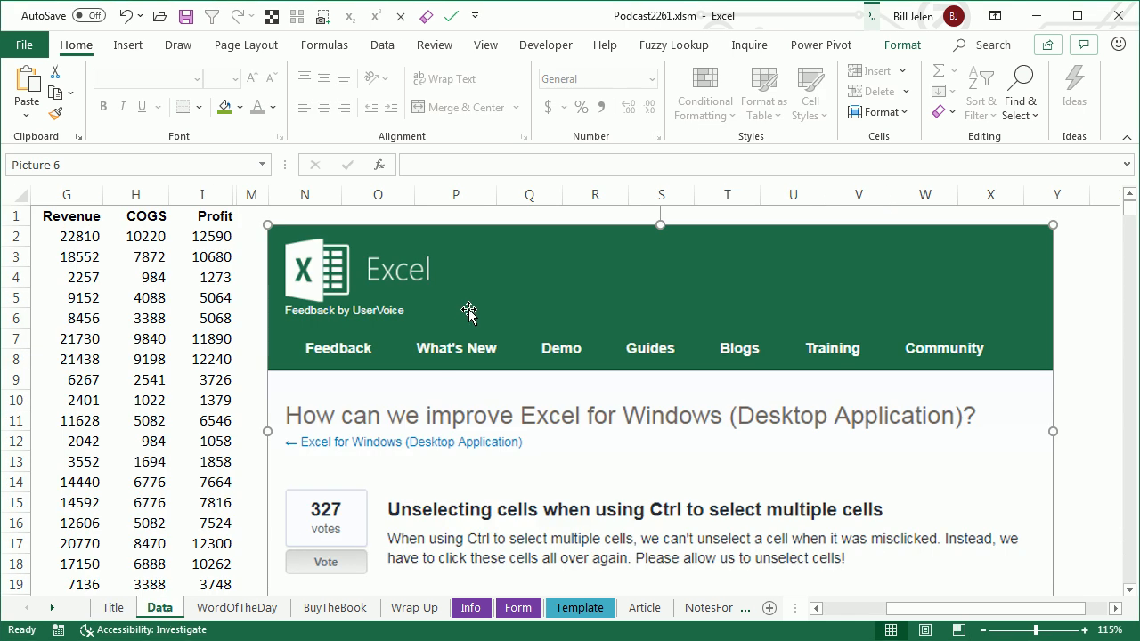
mouse_move(546, 534)
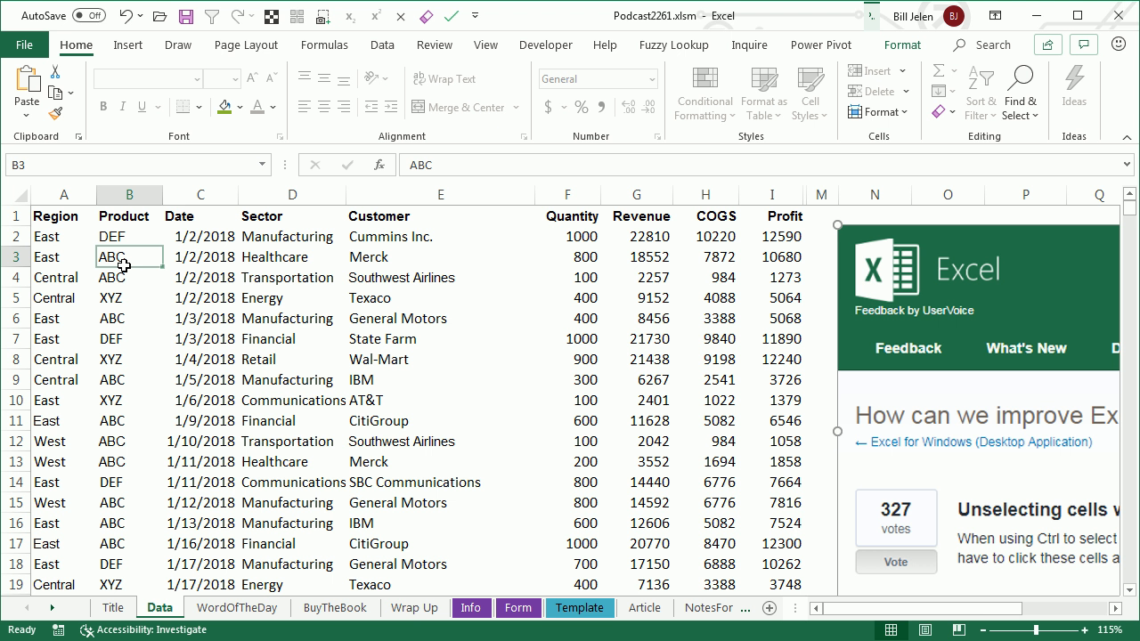
Build a Ctrl multi-area selection across Product rows 3-8 and further table blocks.
drag(128, 256, 128, 359)
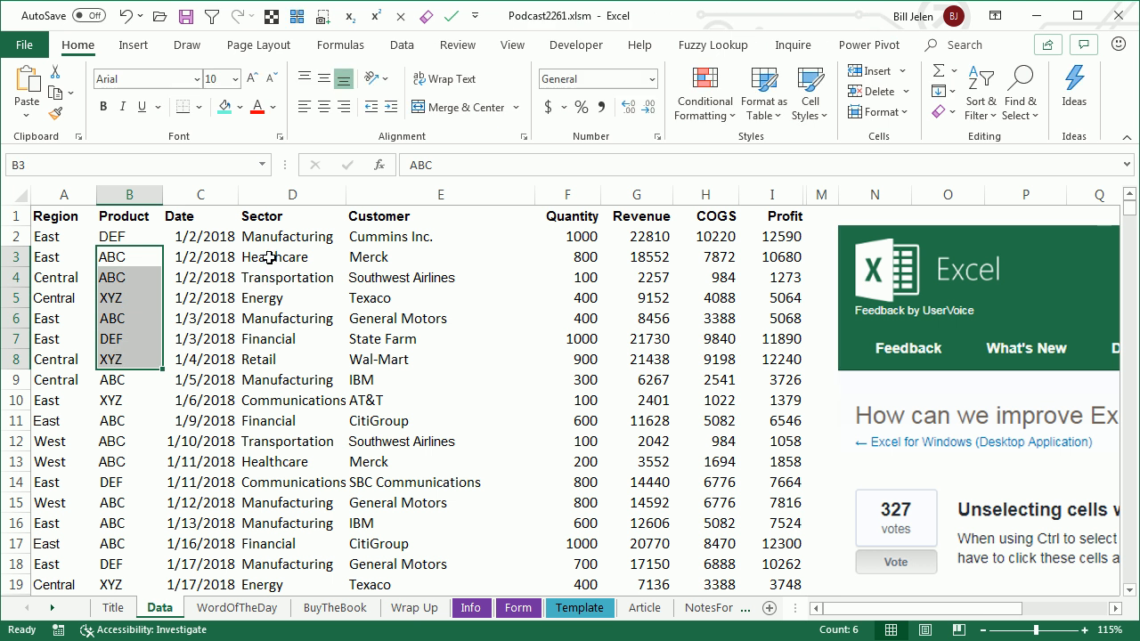
click(293, 257)
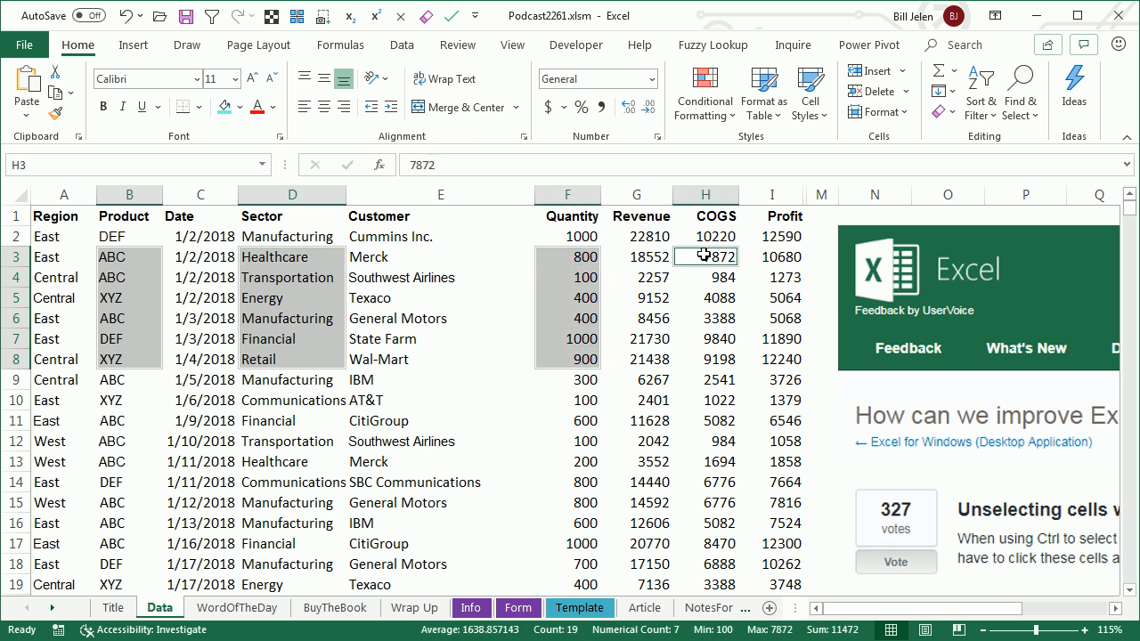
drag(705, 256, 706, 401)
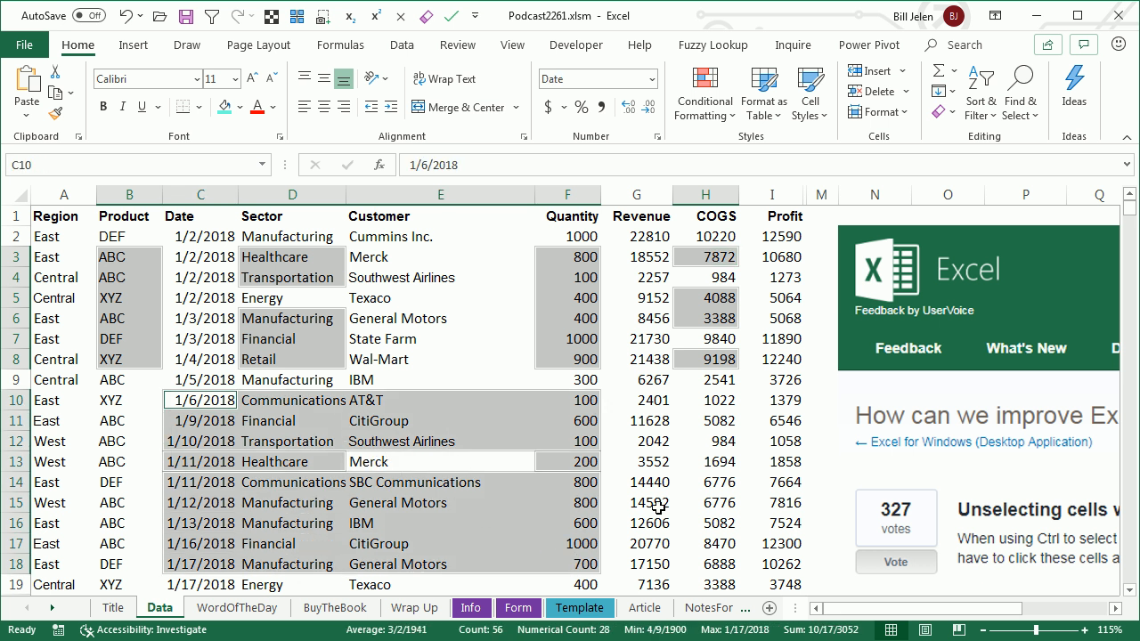
mouse_move(934, 333)
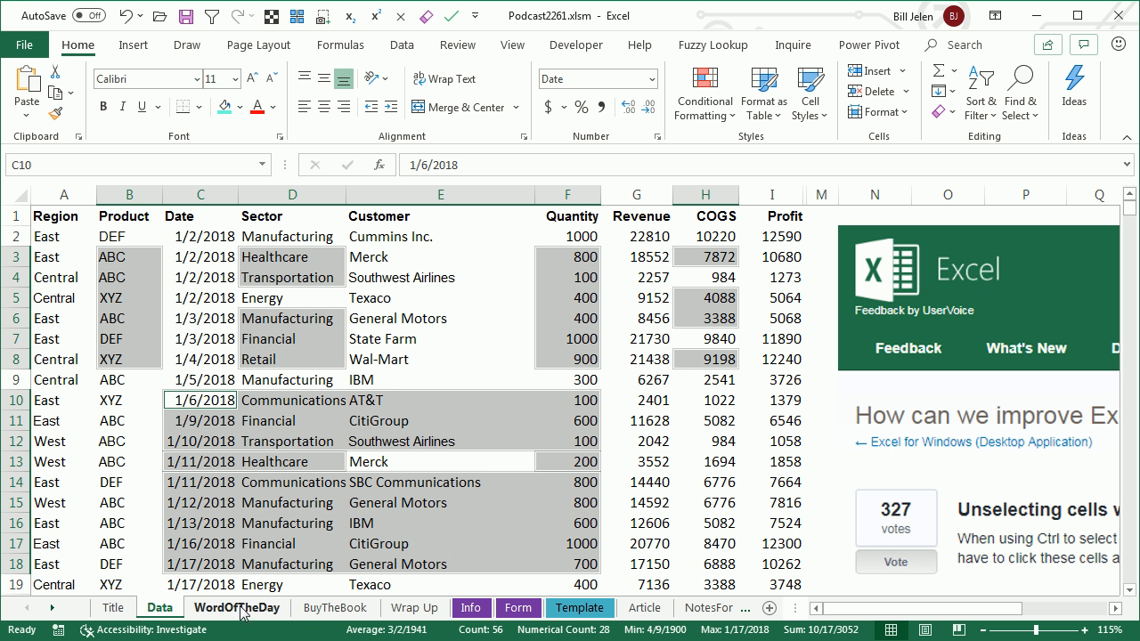
Move through the WordOfTheDay sheet to the BuyTheBook sheet.
click(237, 607)
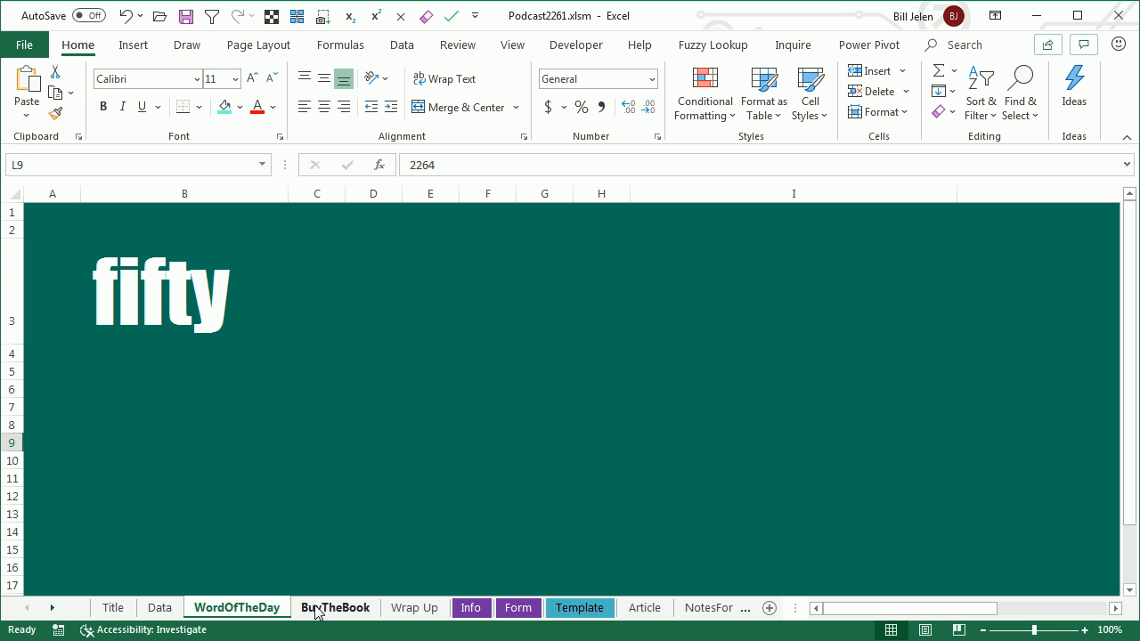
click(335, 608)
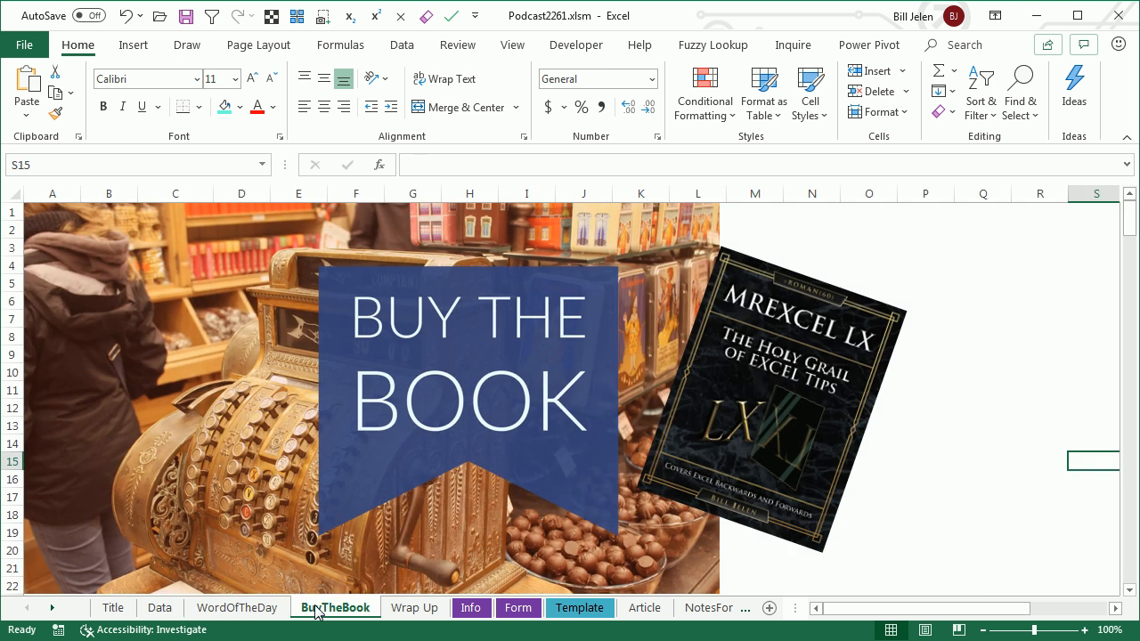